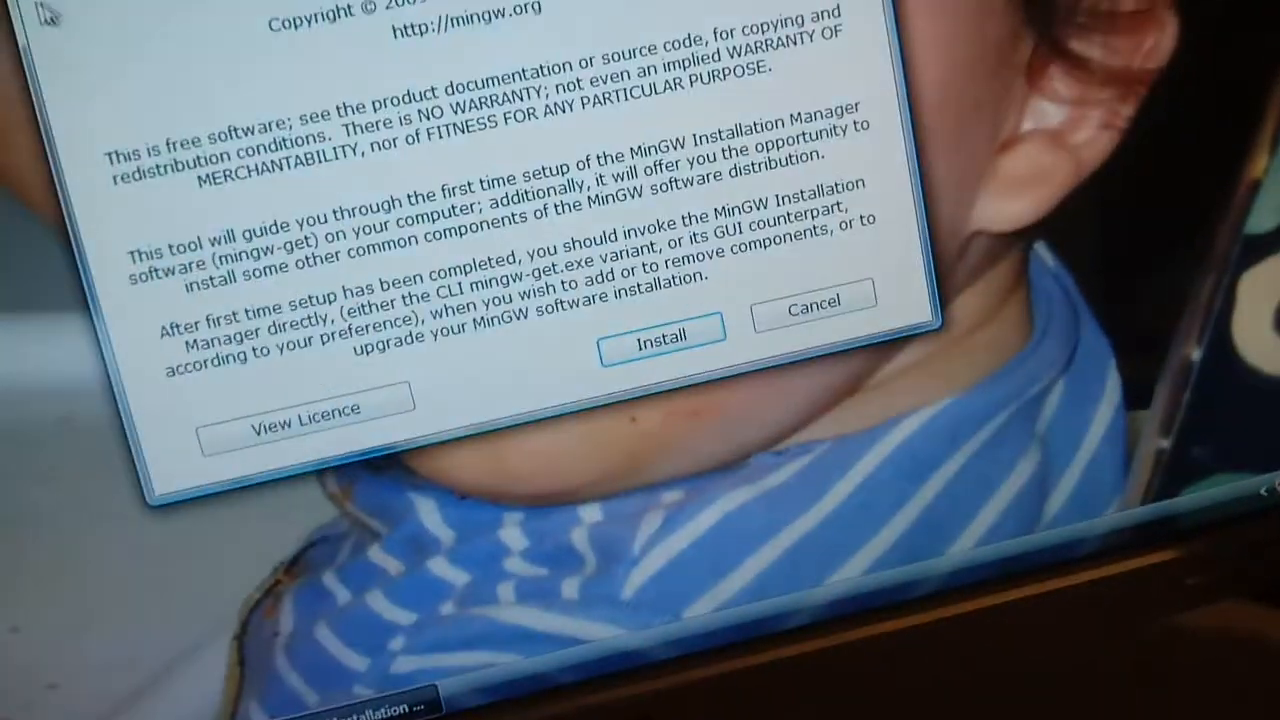
Start the first-time MinGW Installation Manager setup with Install.
{"action": "left_click", "coordinate": [662, 338]}
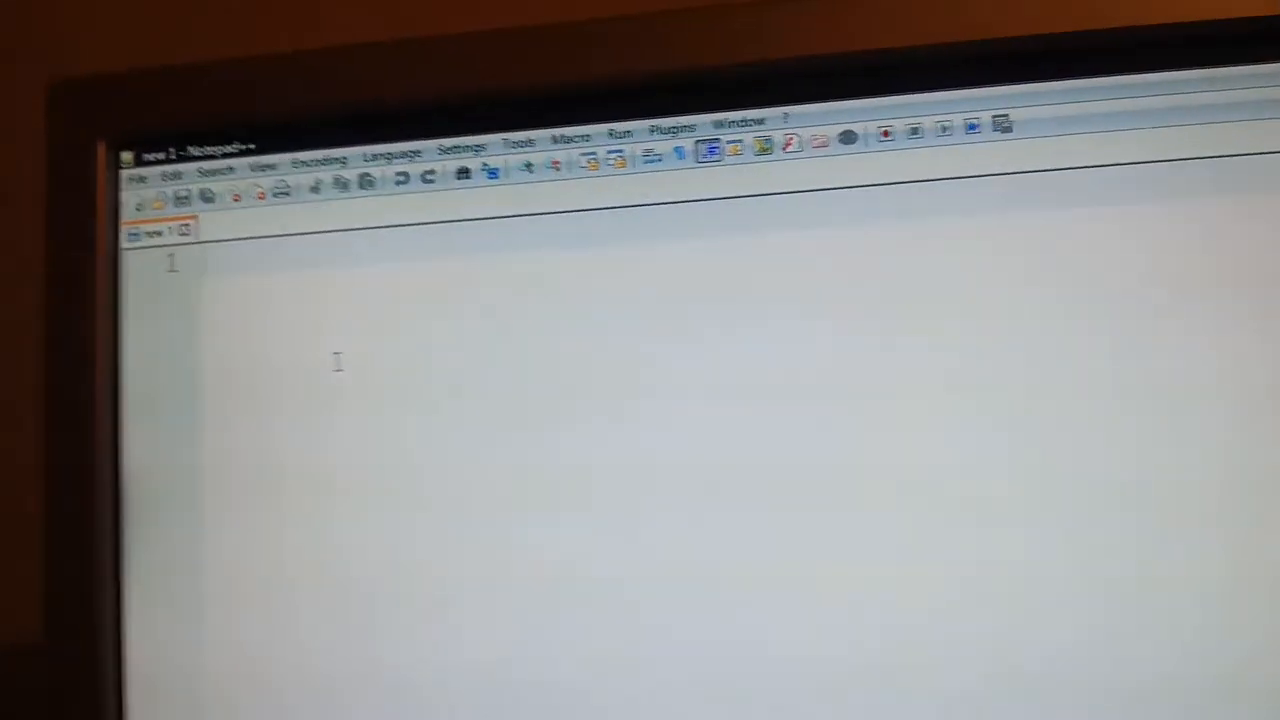
Type the '#include <stdio' directive on the first line of the new file.
{"action": "type", "text": "#include r"}
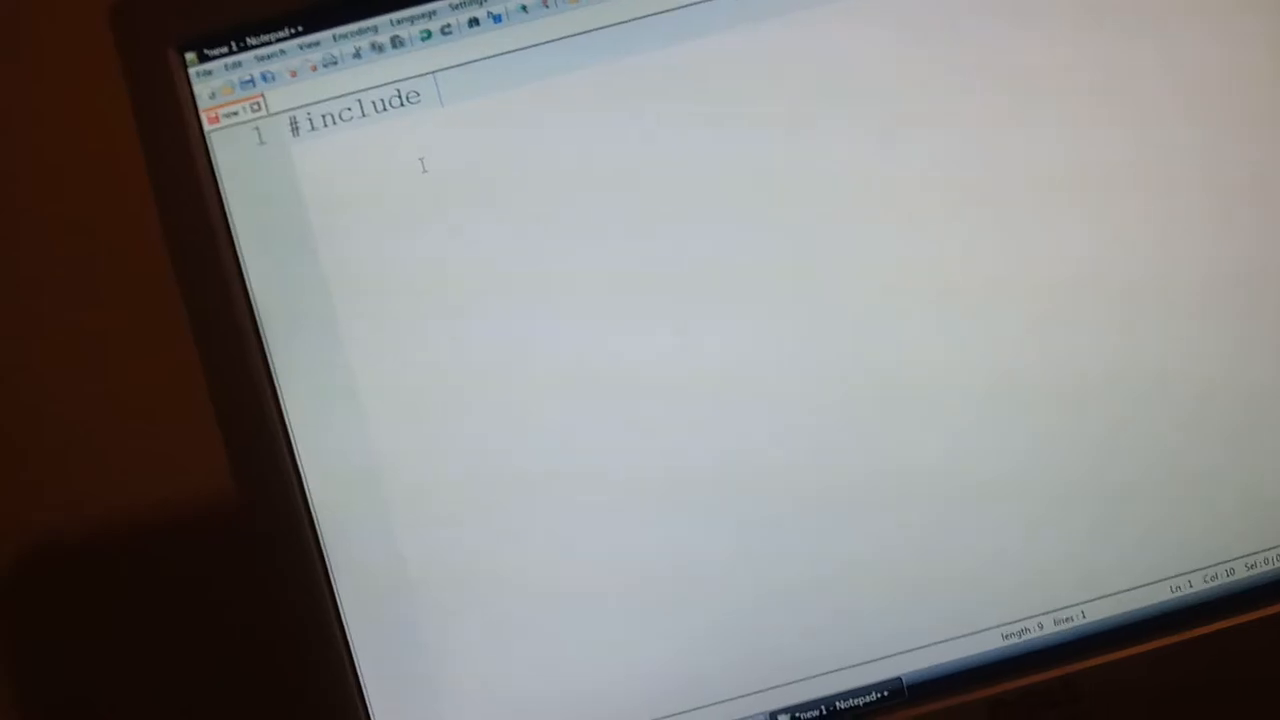
{"action": "type", "text": "<stdoiu"}
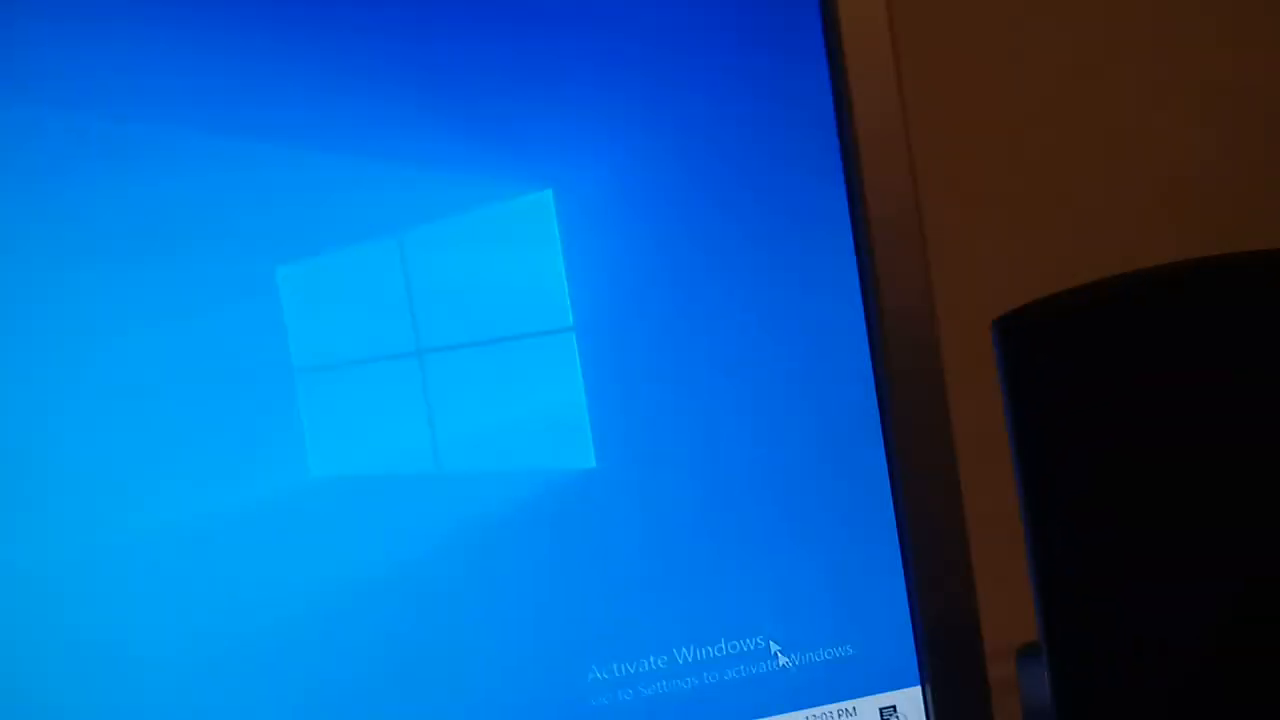
Right-click an empty desktop area to show the display and personalization menu.
{"action": "left_click", "coordinate": [985, 628]}
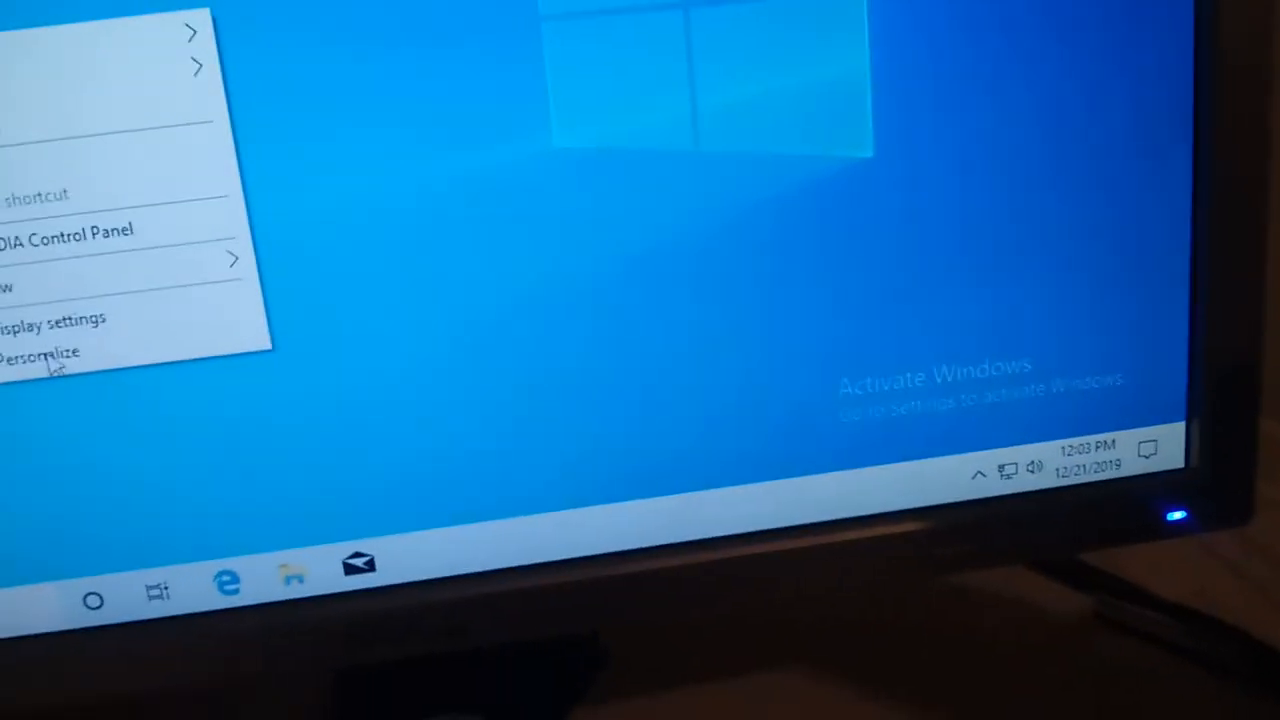
{"action": "left_click", "coordinate": [40, 352]}
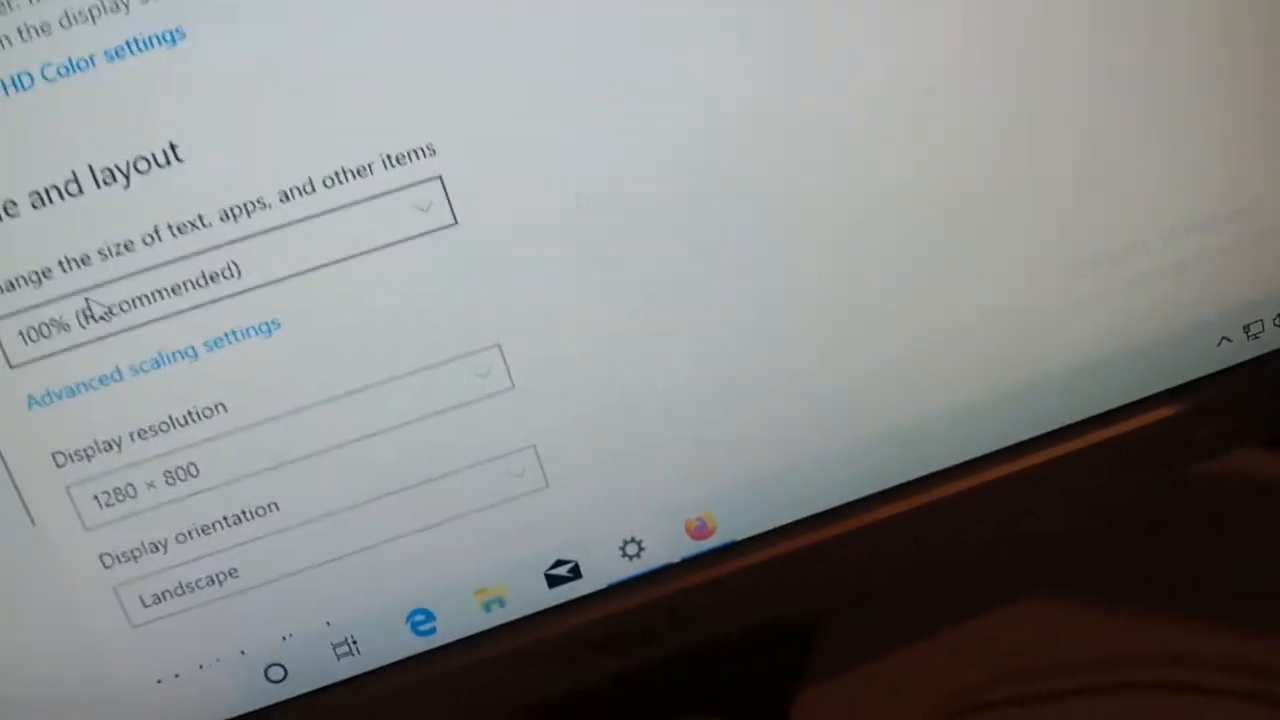
{"action": "left_click", "coordinate": [300, 487]}
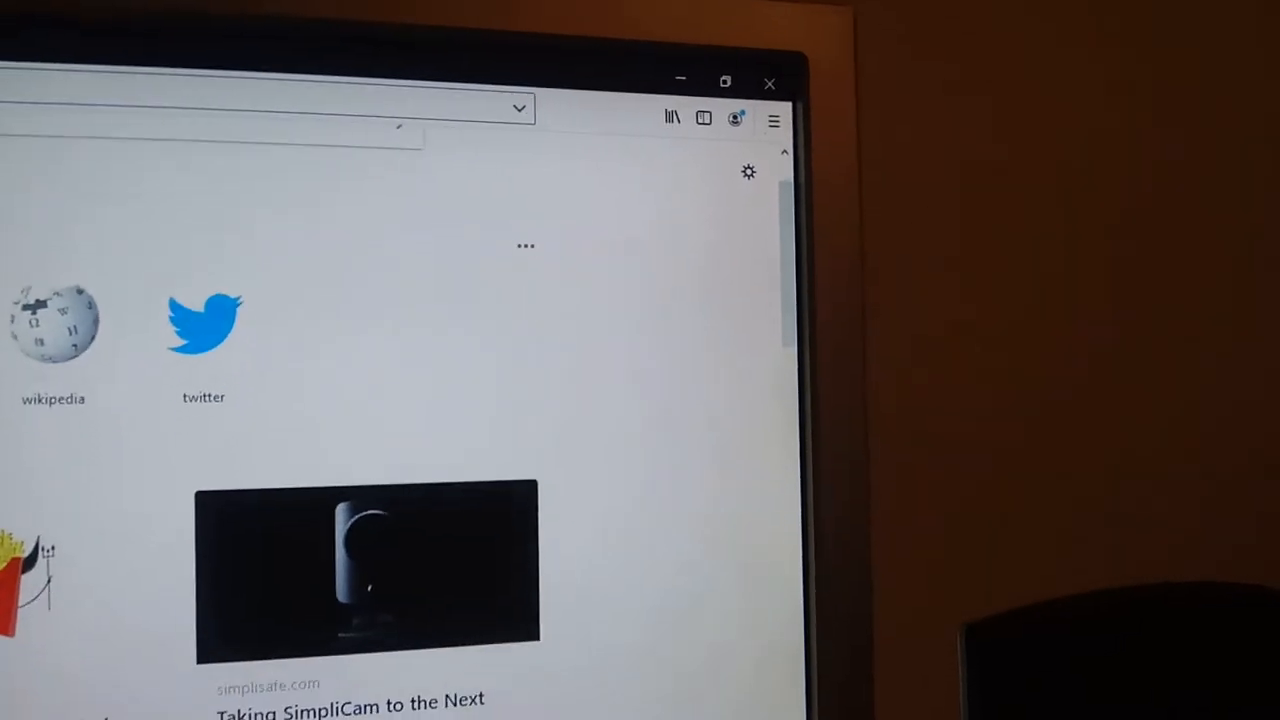
Scroll down the Firefox New Tab page through Top Sites and Pocket stories.
{"action": "scroll", "scroll_direction": "down", "scroll_amount": 3}
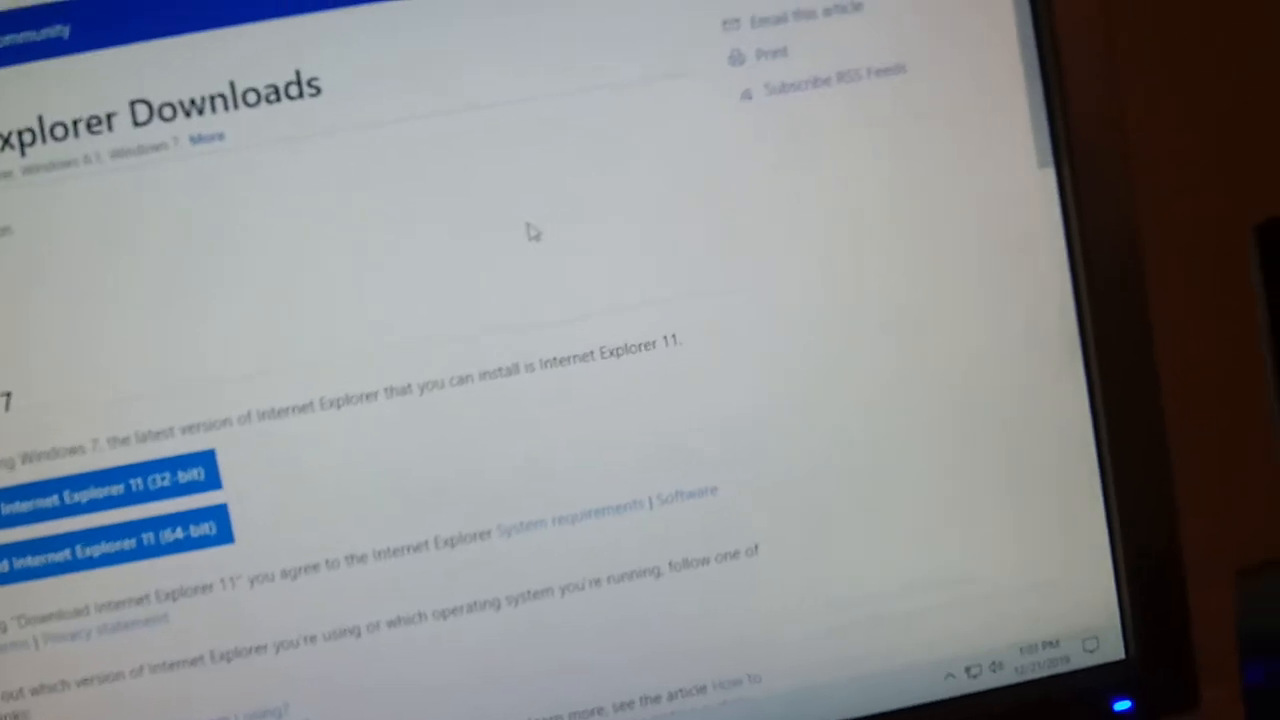
Scroll the TechNet Internet Explorer Downloads page down to the IE11 32-bit and 64-bit downloads.
{"action": "scroll", "scroll_direction": "down", "scroll_amount": 3}
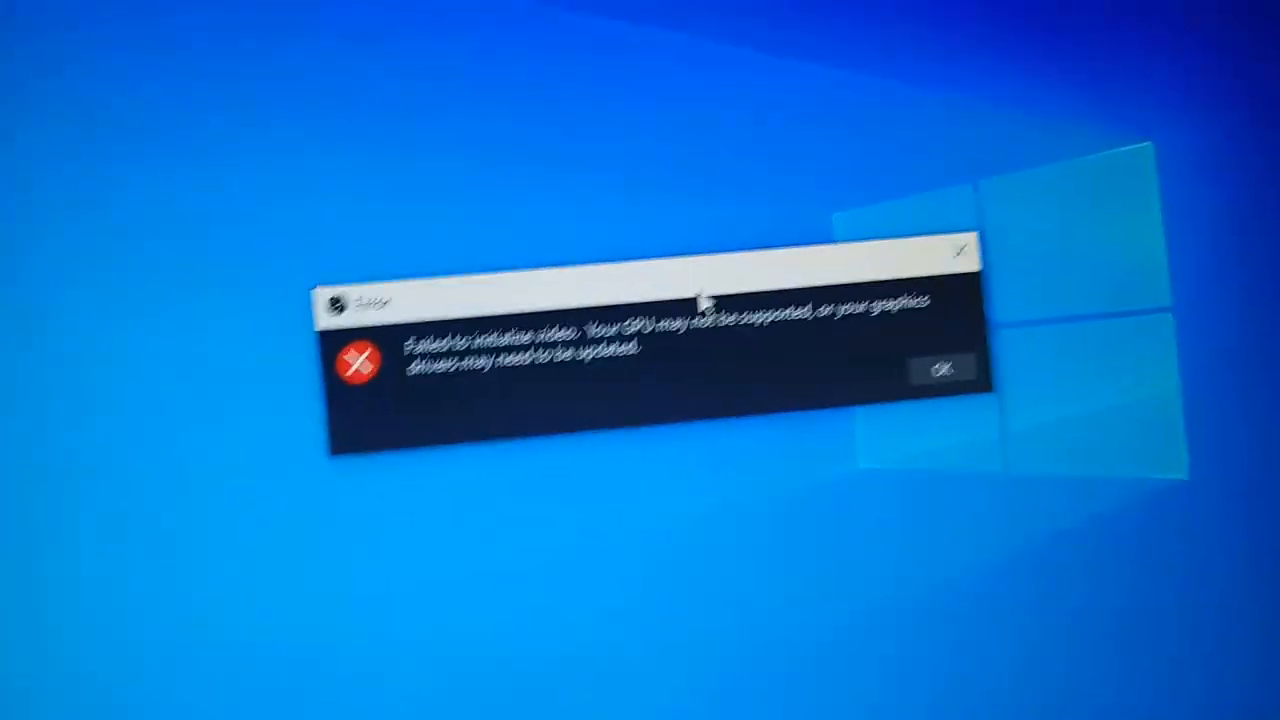
Dismiss OBS Studio's 'Failed to initialize video' error dialog with OK.
{"action": "left_click", "coordinate": [945, 367]}
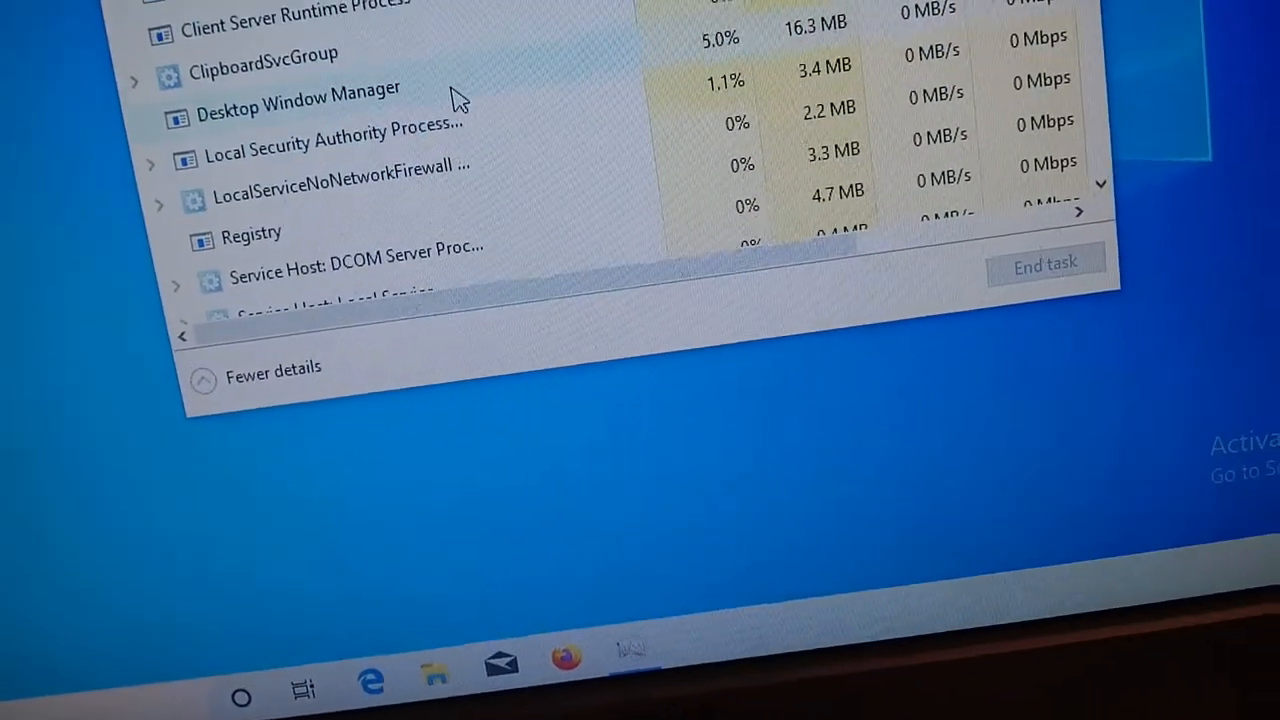
Right-click in Task Manager's detailed process list.
{"action": "right_click", "coordinate": [300, 90]}
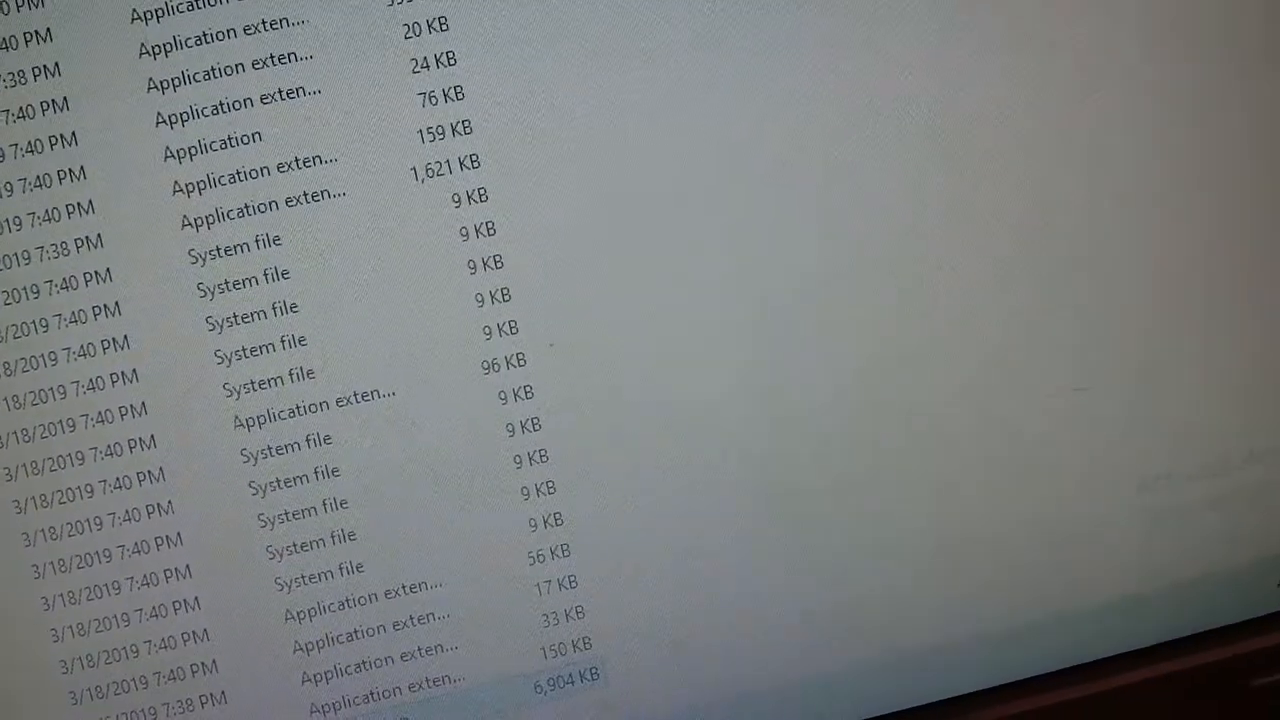
Scroll down the system folder's Details view of applications and extension files.
{"action": "scroll", "scroll_direction": "down", "scroll_amount": 3}
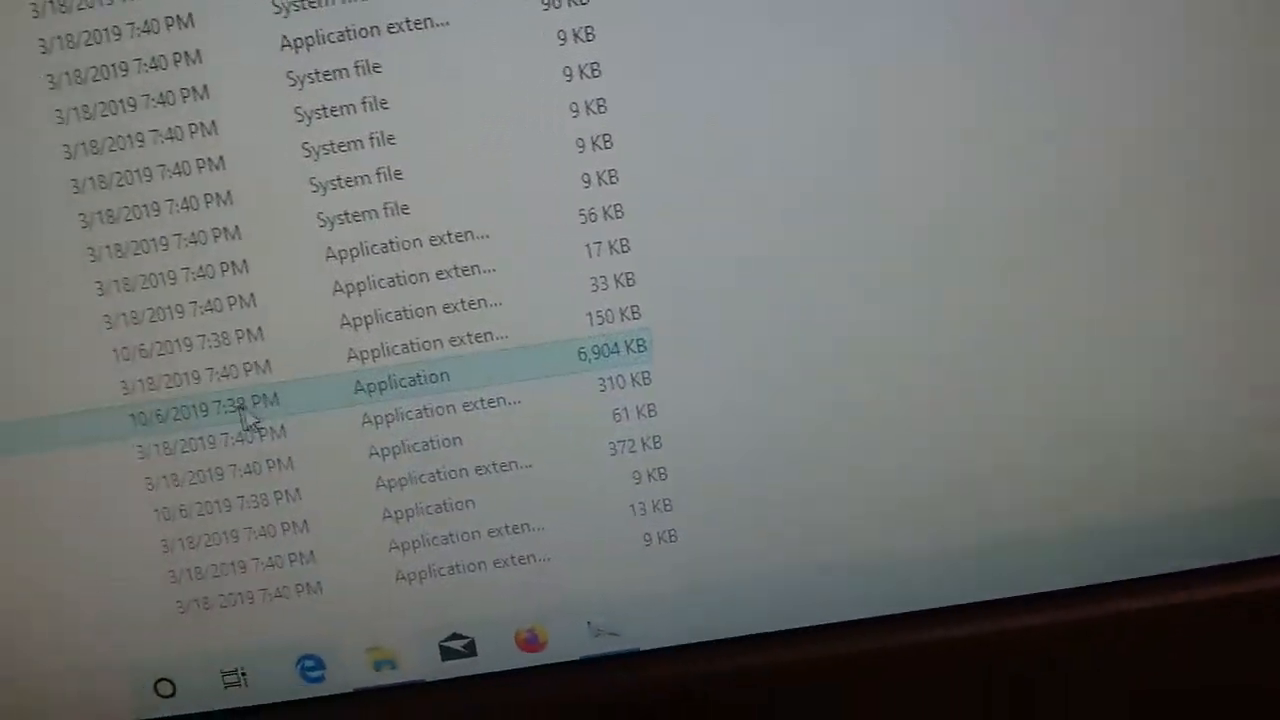